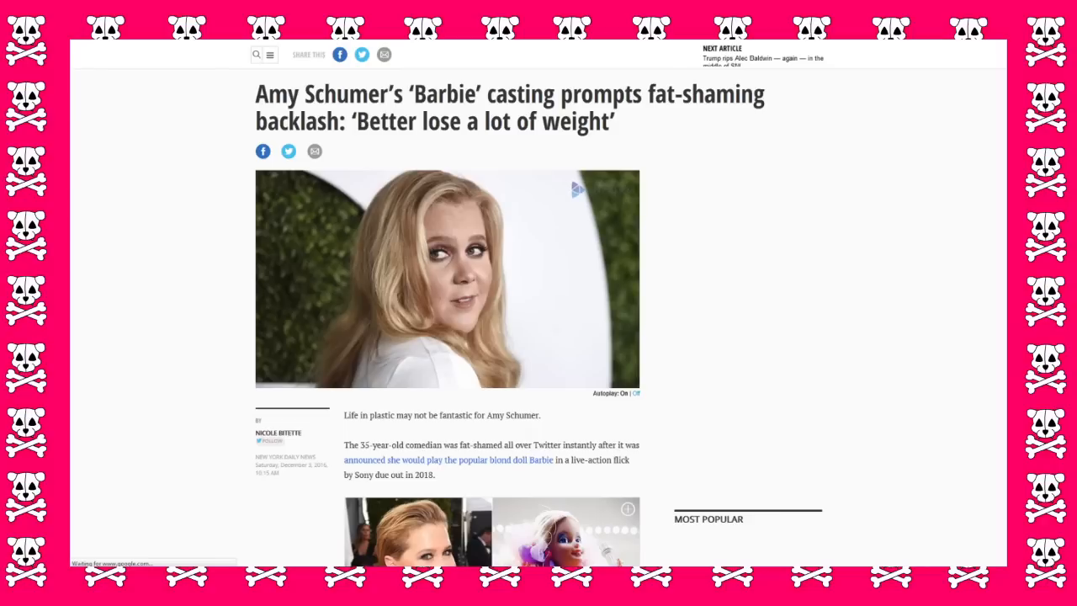
{"action": "scroll", "scroll_direction": "down", "scroll_amount": 3}
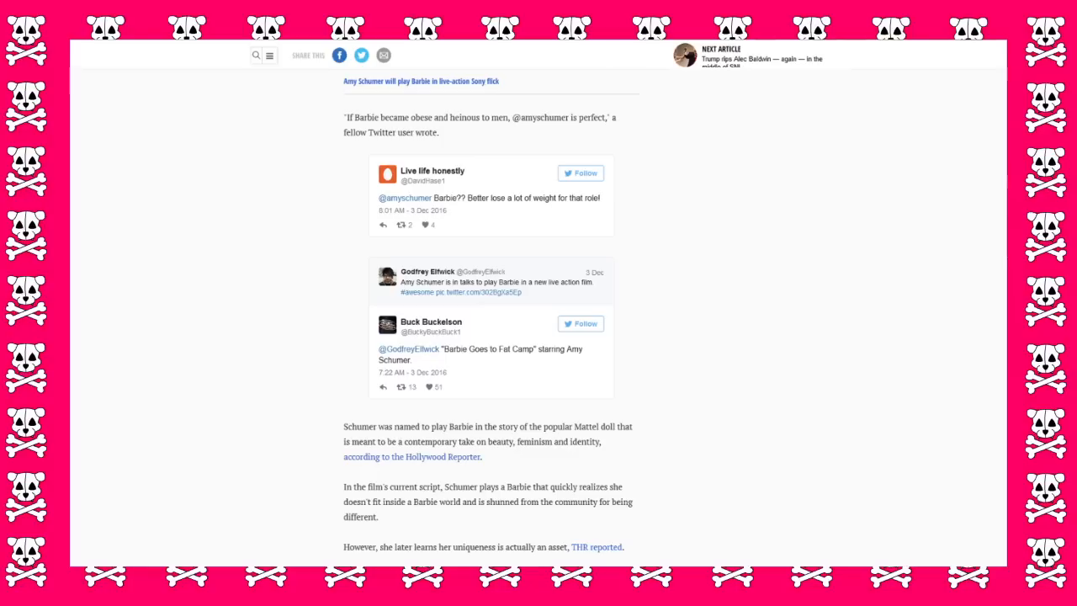
{"action": "scroll", "scroll_direction": "down", "scroll_amount": 3}
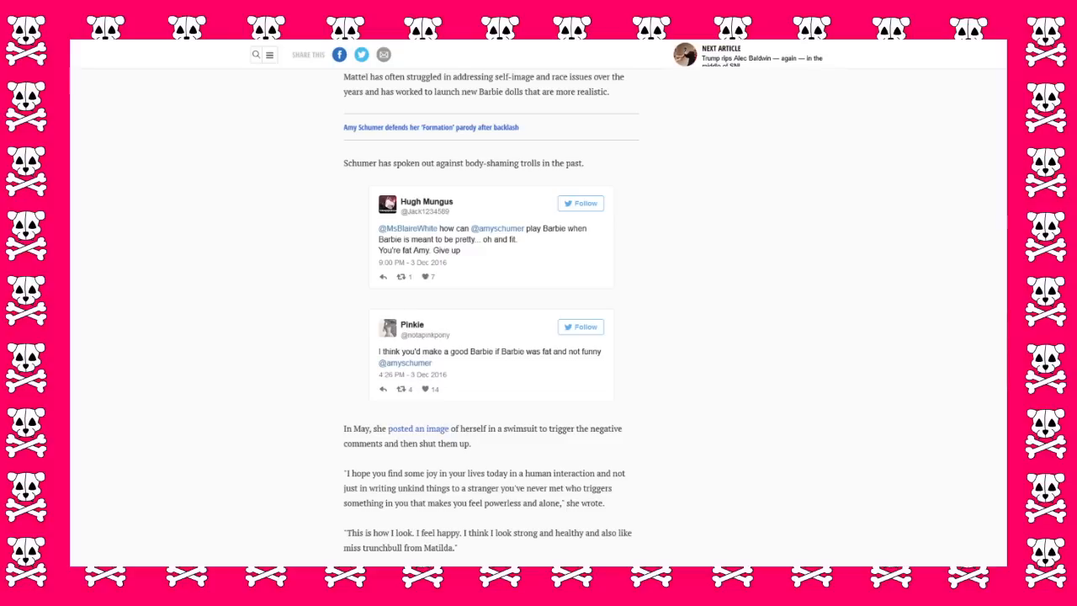